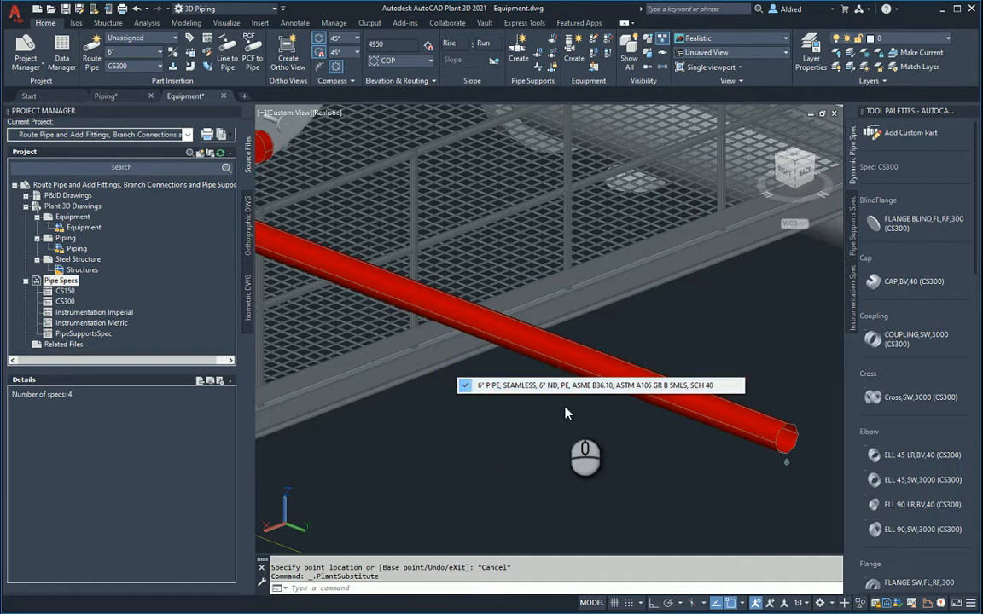
mouse_move(481, 391)
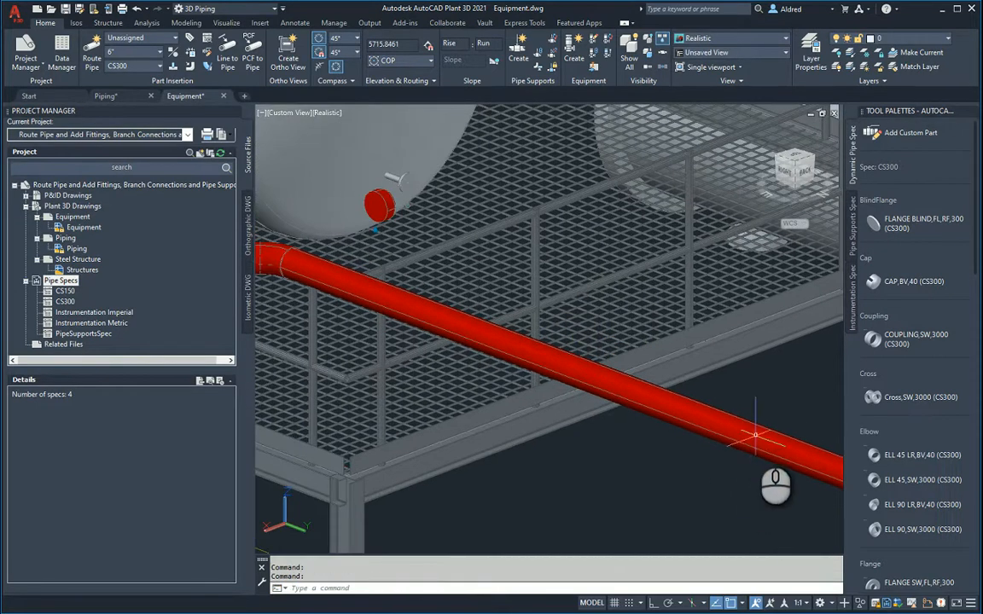
Start a branch from a point on the red pipe run and give it a 3000 length
left_click(751, 435)
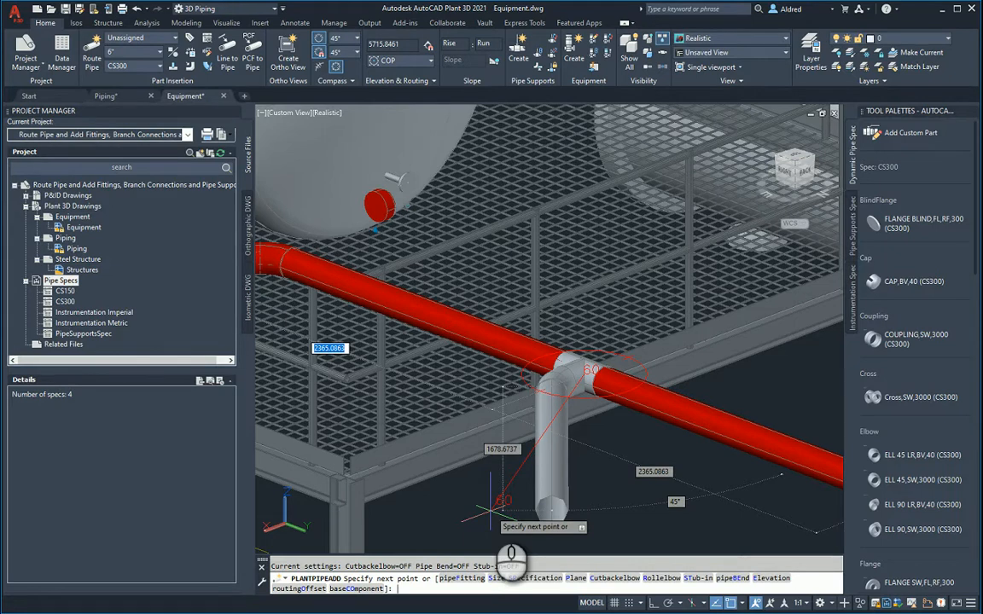
type("3000")
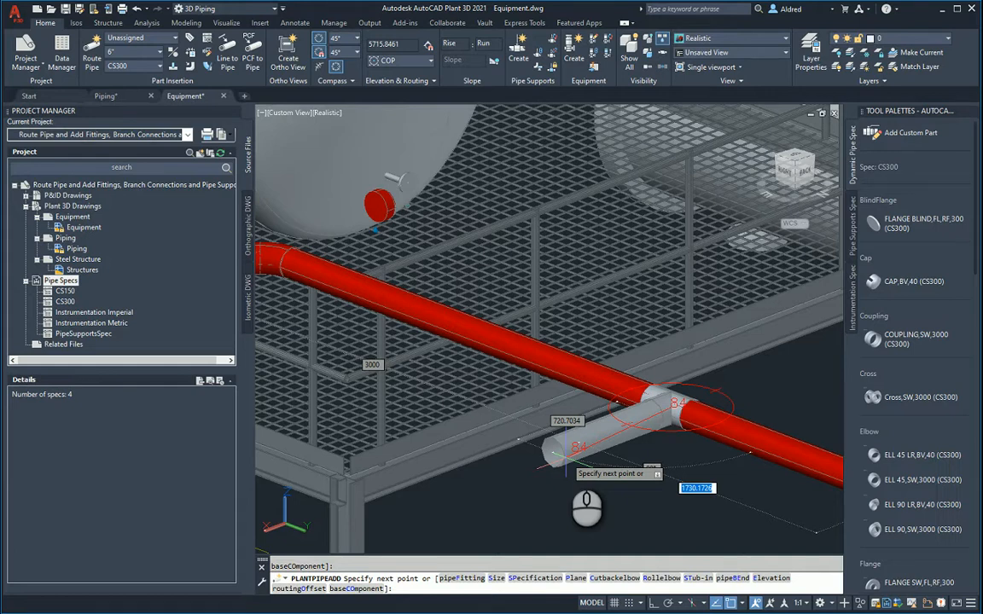
Choose STub-in from the routing options so the branch joins without a tee
right_click(566, 460)
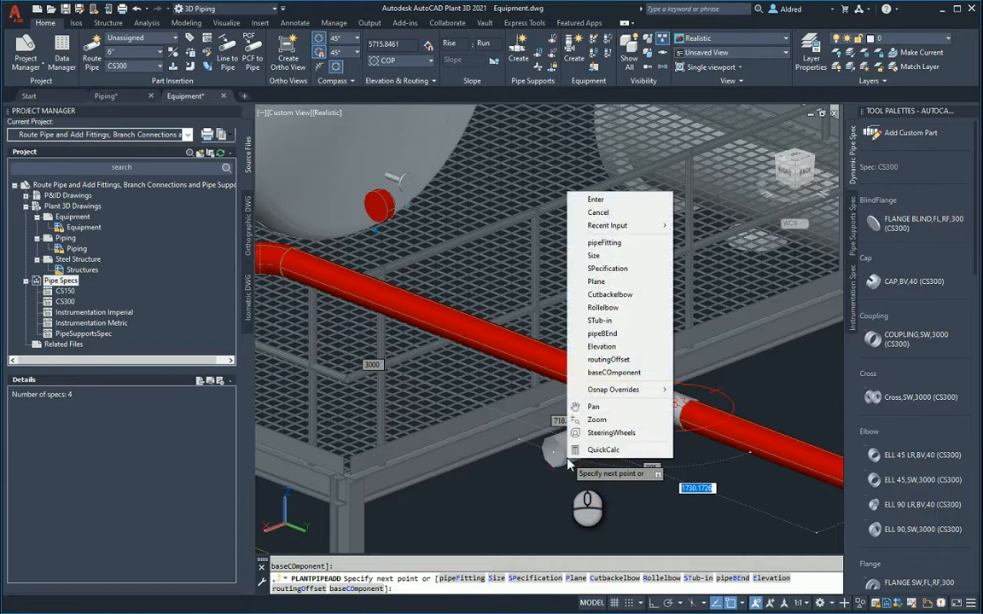
mouse_move(601, 321)
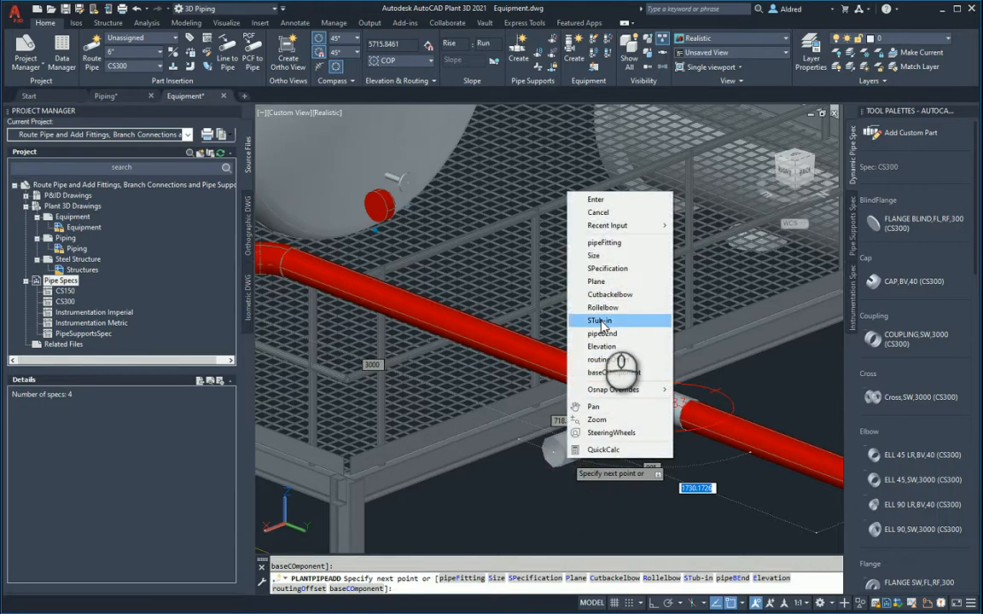
left_click(600, 321)
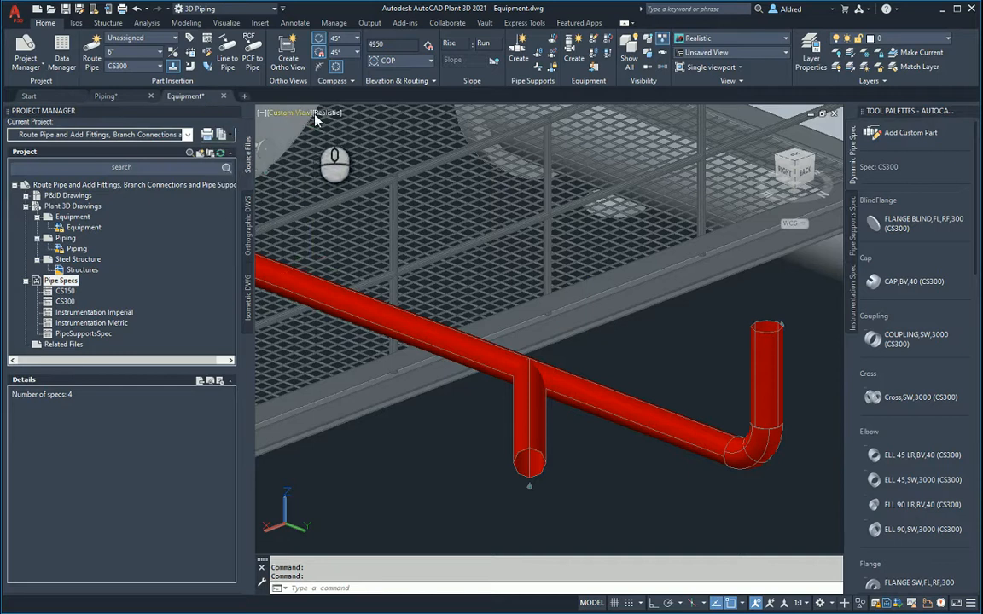
Switch the viewport visual style to 2D Wireframe
left_click(328, 113)
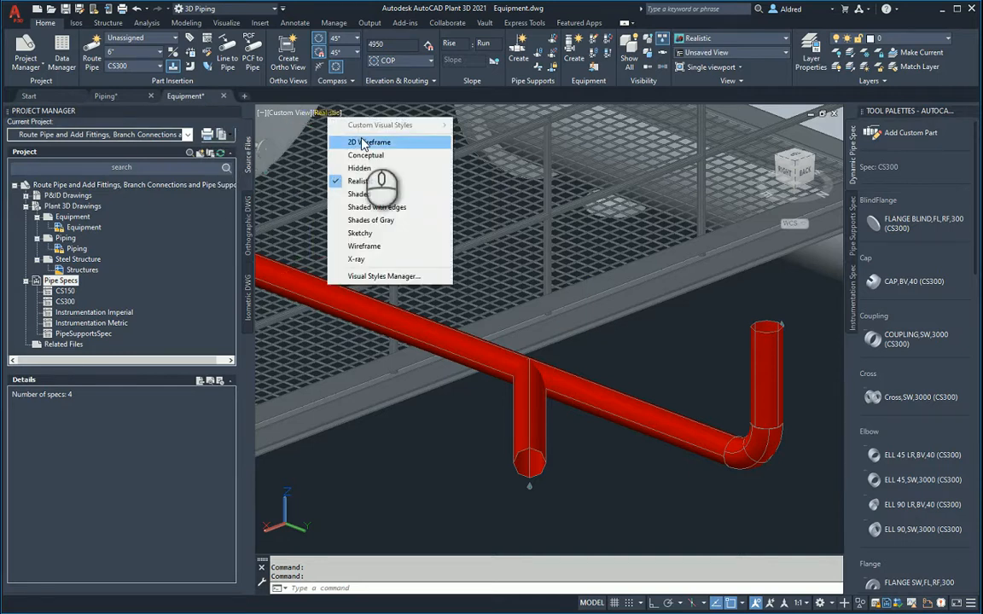
left_click(368, 141)
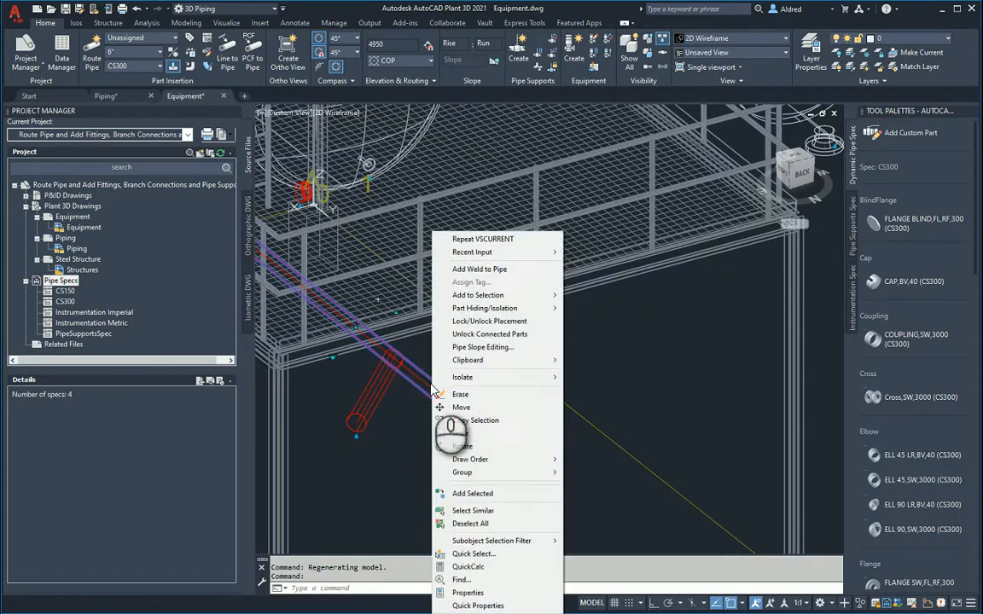
Select one red pipe and add all parts with the connected line number to the selection
key("Escape")
type("propert")
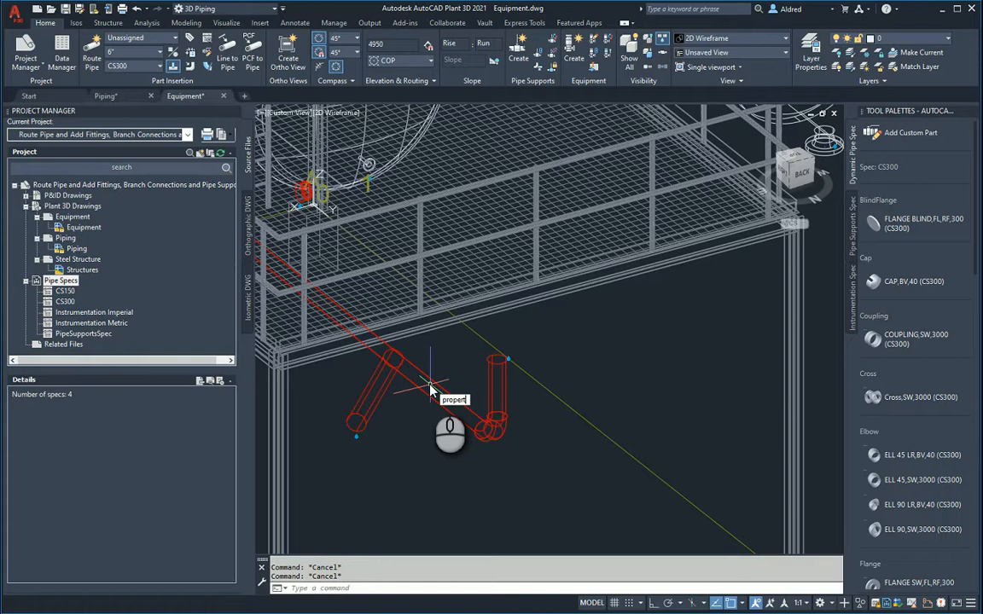
mouse_move(433, 375)
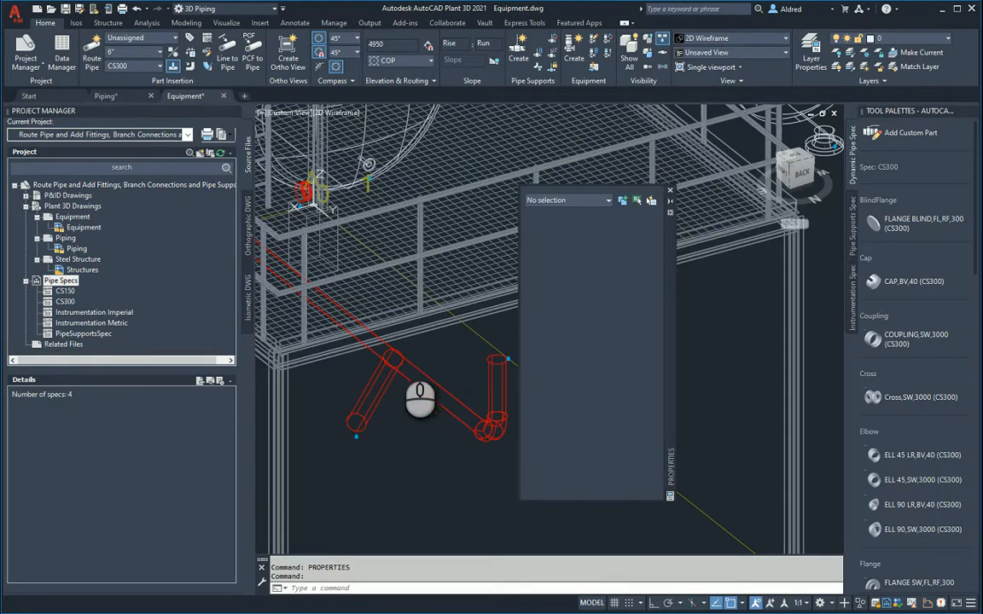
left_click(427, 385)
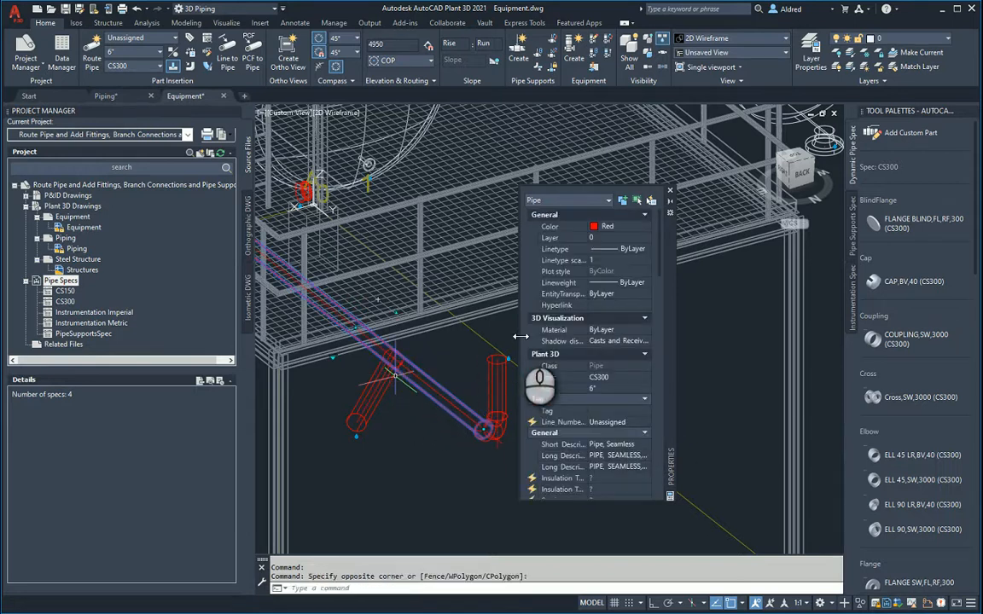
right_click(396, 384)
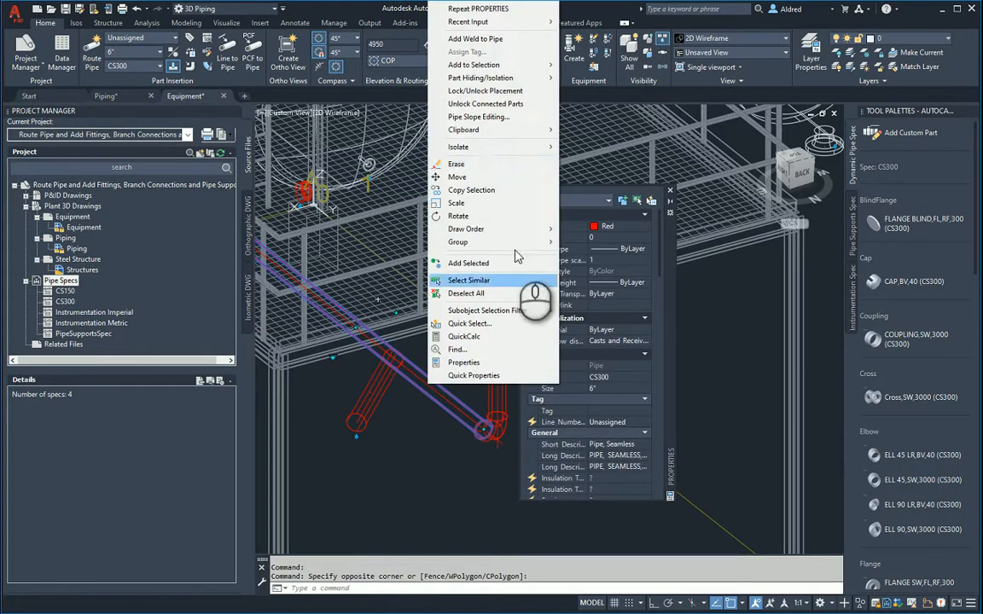
mouse_move(529, 65)
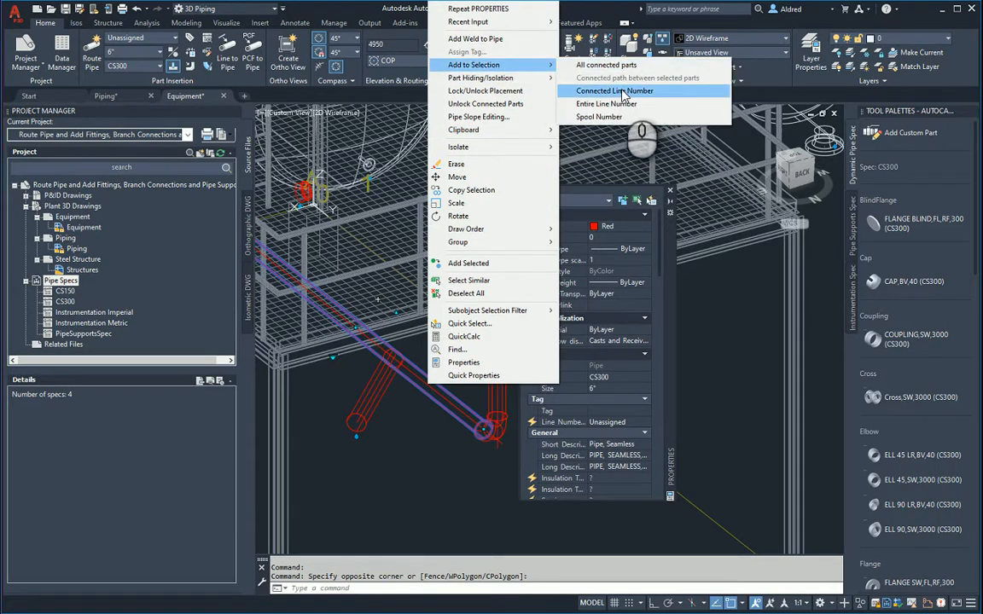
left_click(614, 91)
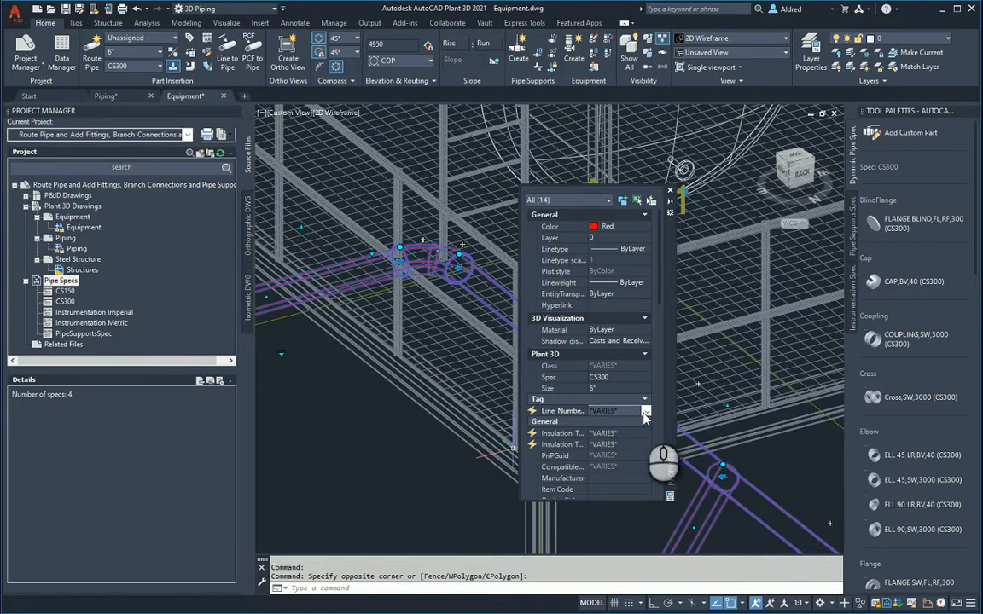
Create and assign the new line number 1234 to the selected pipe parts
left_click(645, 410)
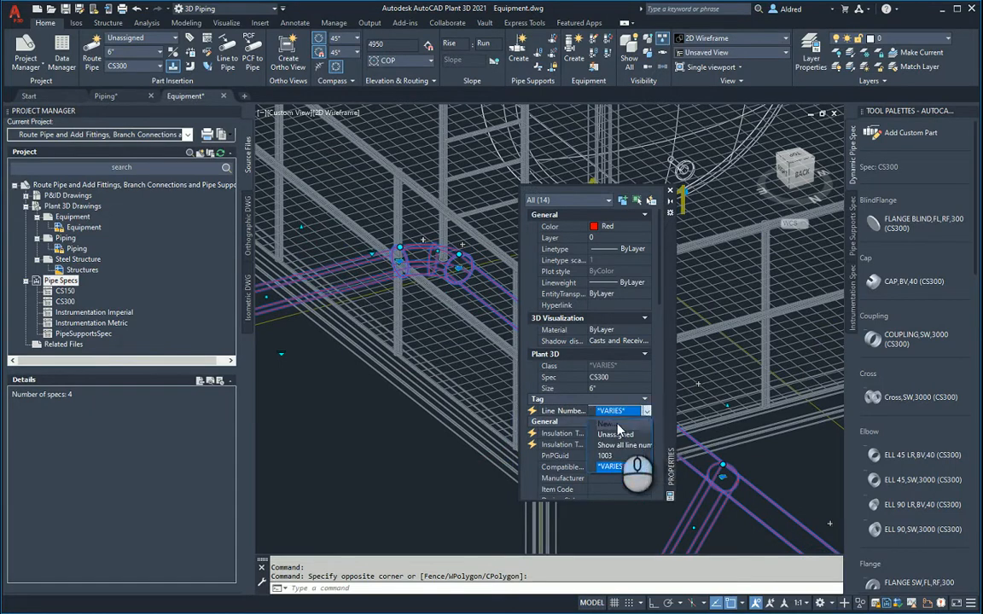
left_click(605, 423)
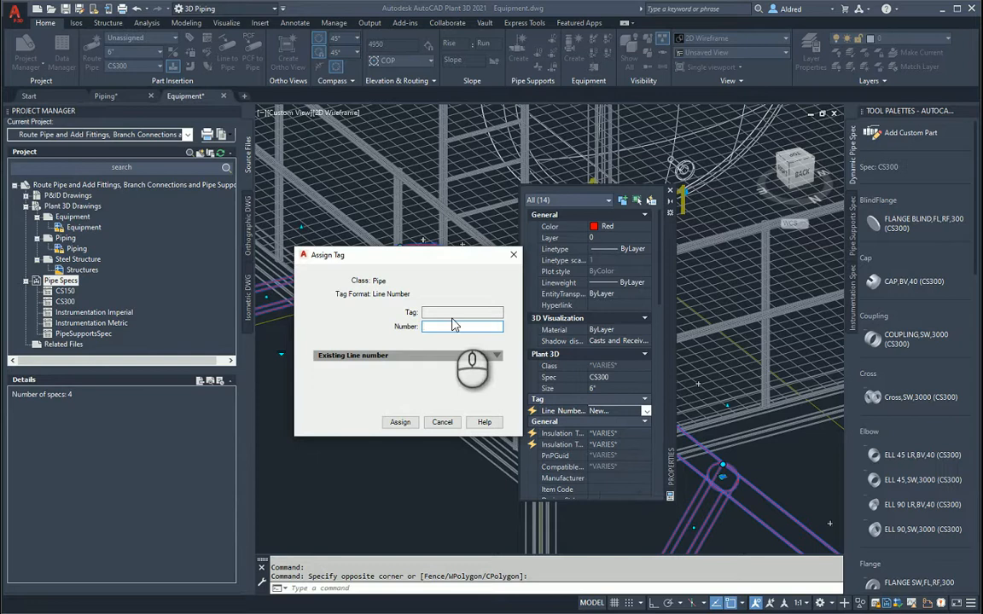
type("1234")
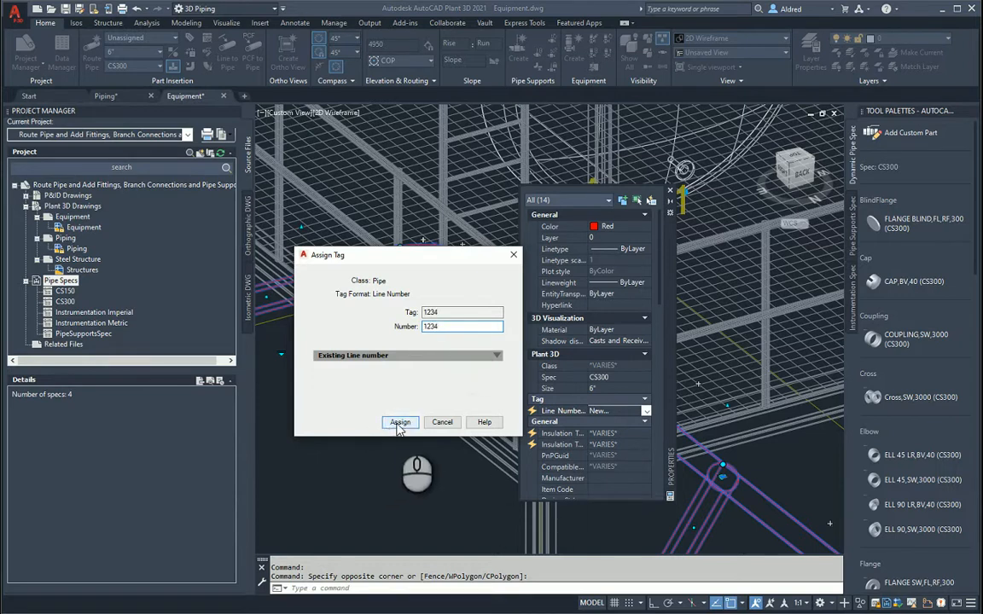
left_click(399, 423)
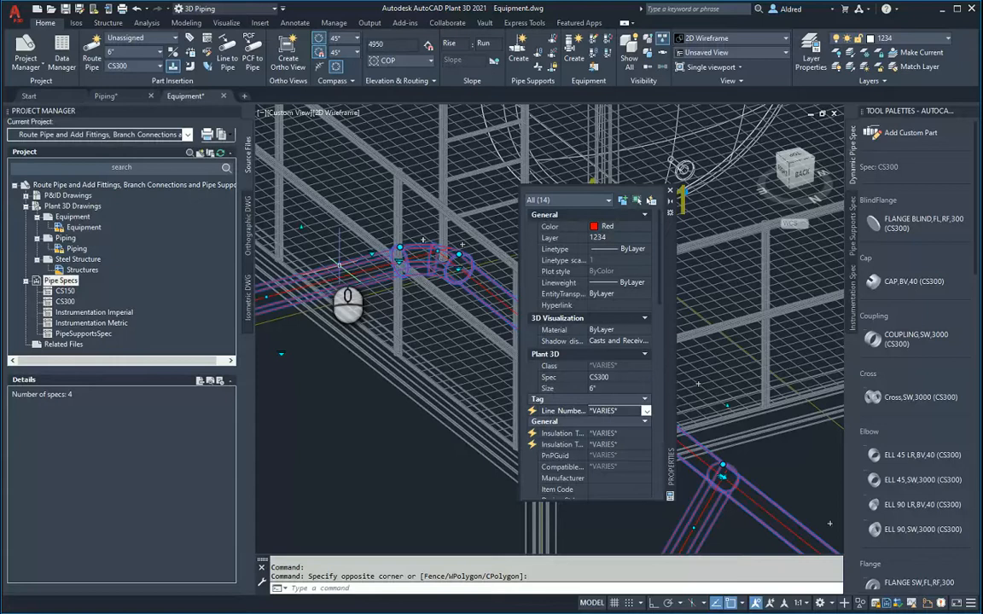
mouse_move(495, 406)
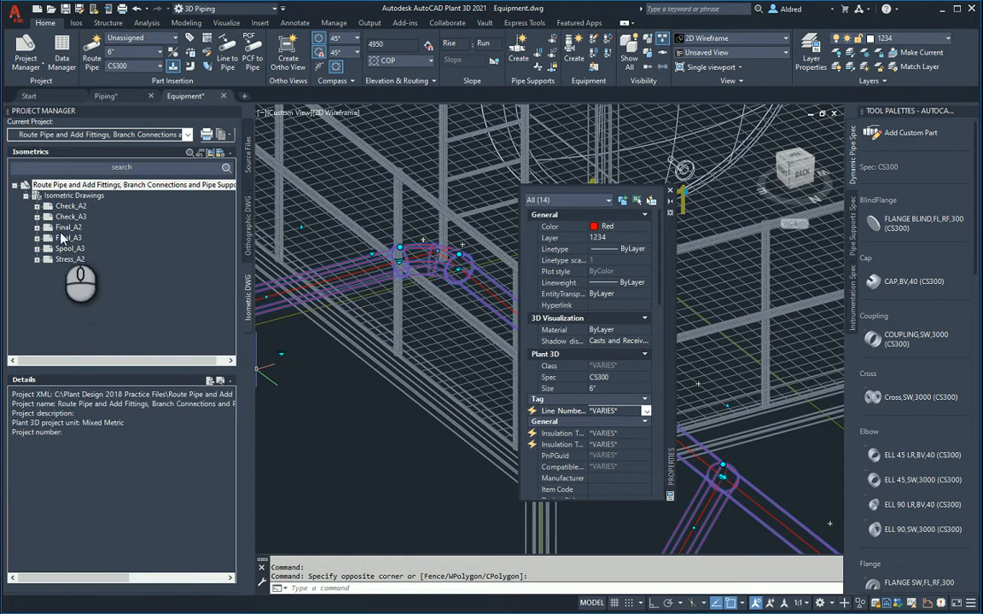
Create a Final_A3 production isometric including line 1234 and close the result window
right_click(69, 237)
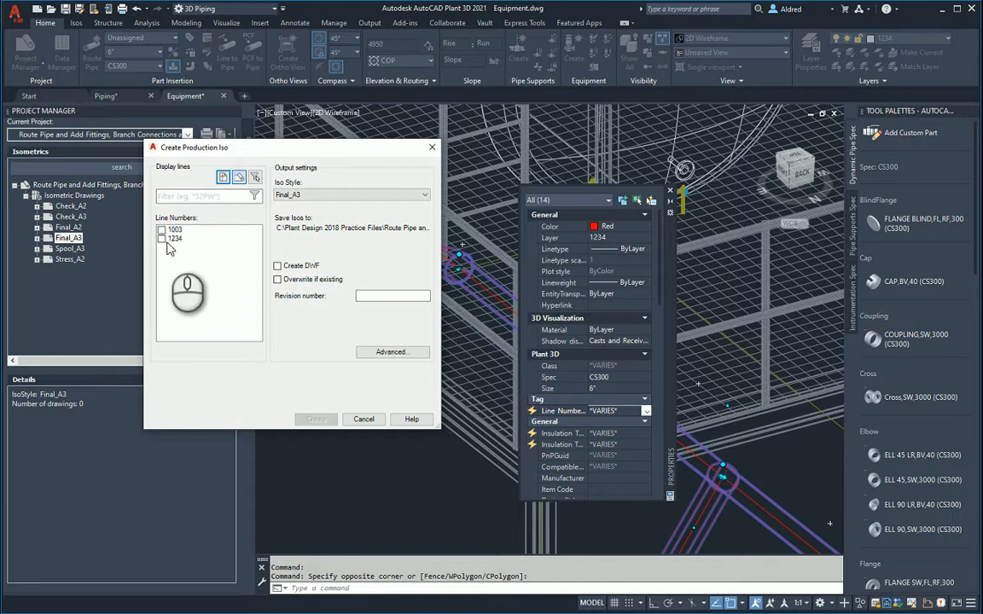
left_click(160, 239)
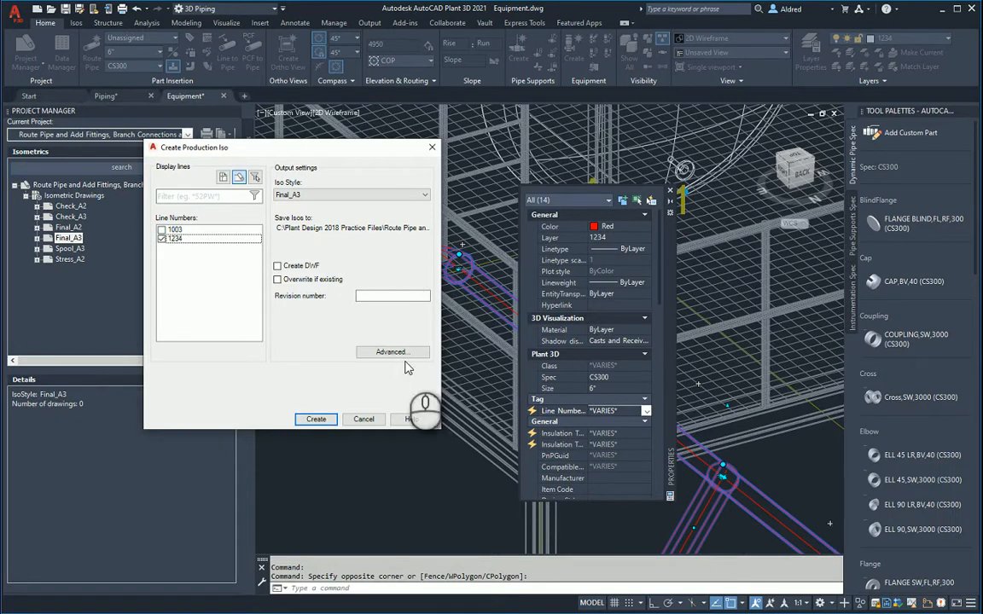
left_click(316, 420)
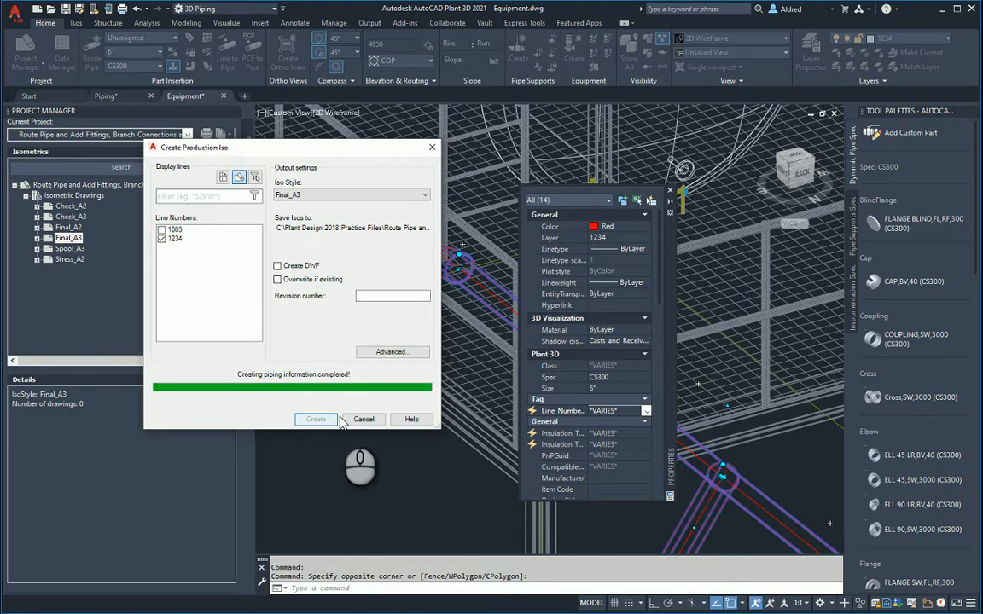
left_click(315, 420)
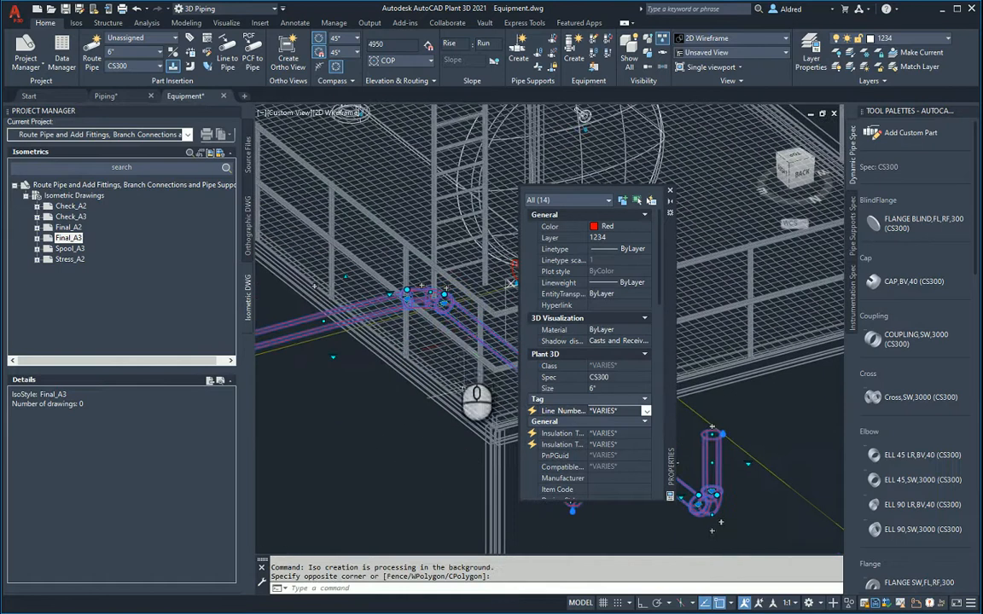
mouse_move(457, 447)
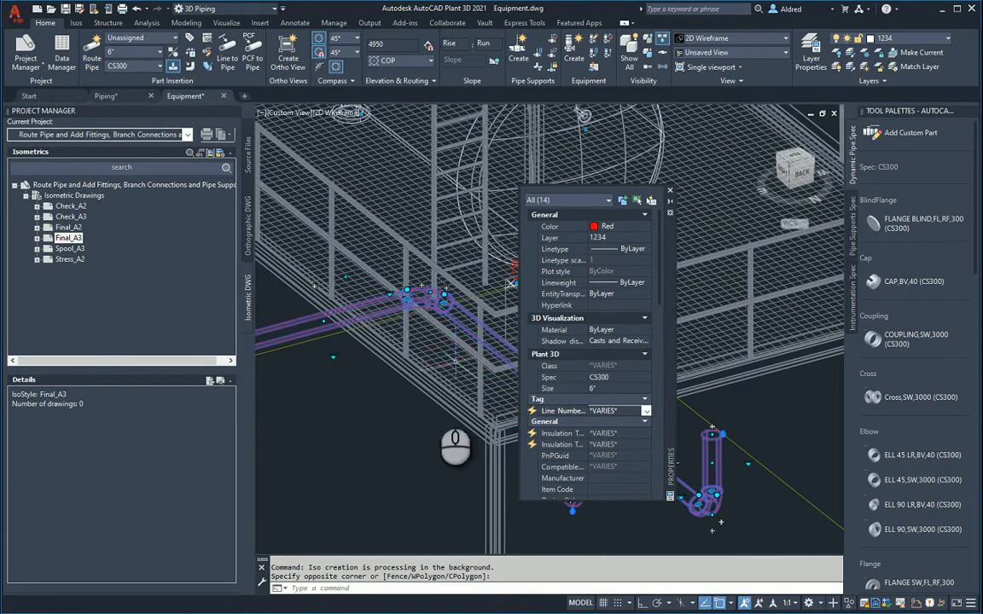